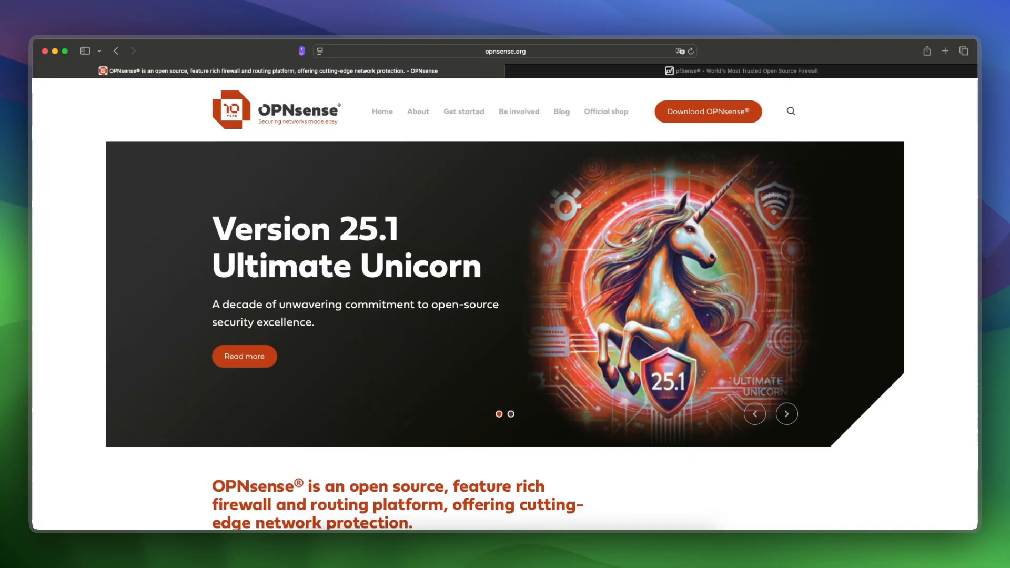
Scroll the opnsense.org homepage past the features grid and introduction course to the community section
scroll("down", 3)
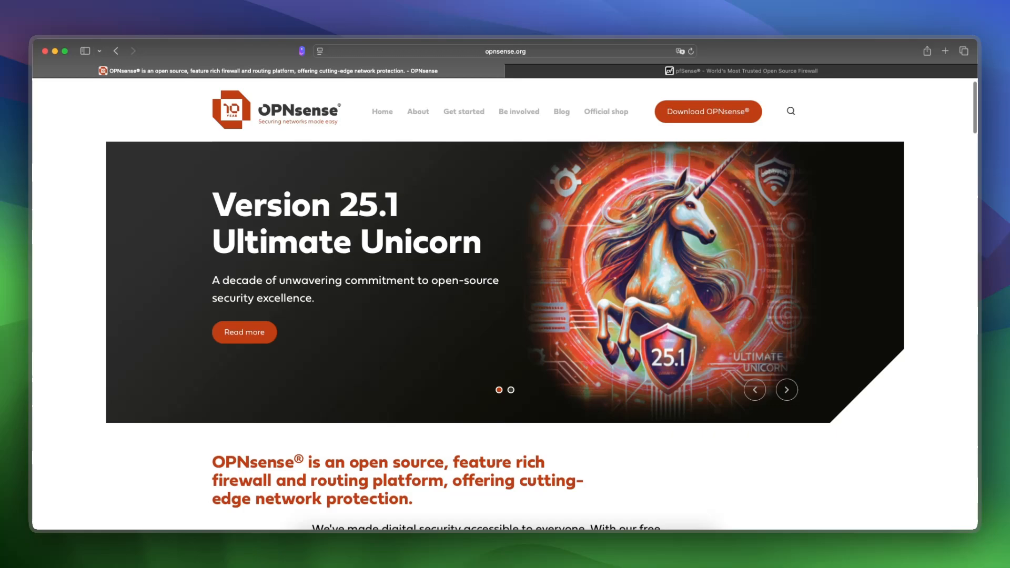
scroll("down", 3)
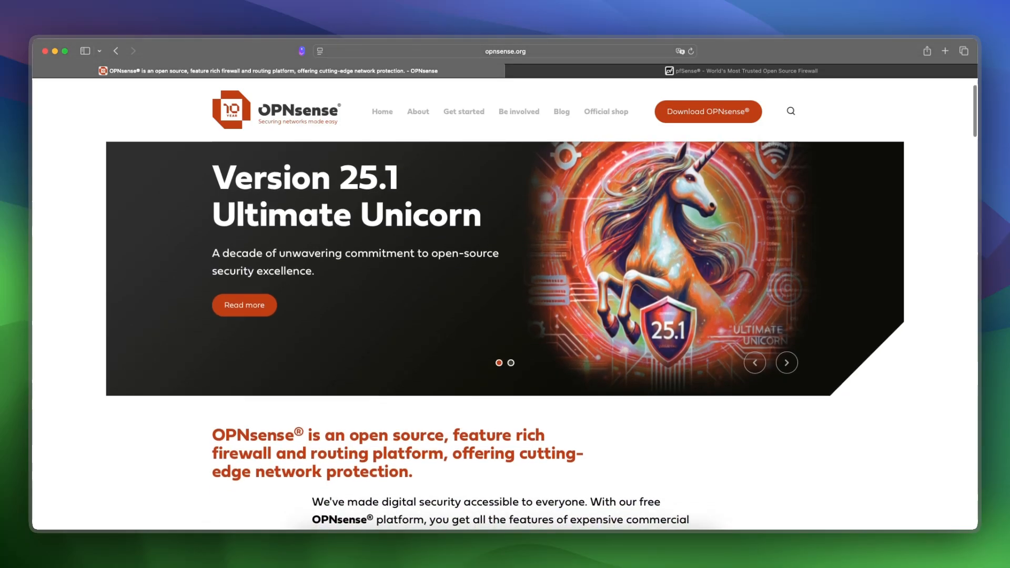
scroll("down", 3)
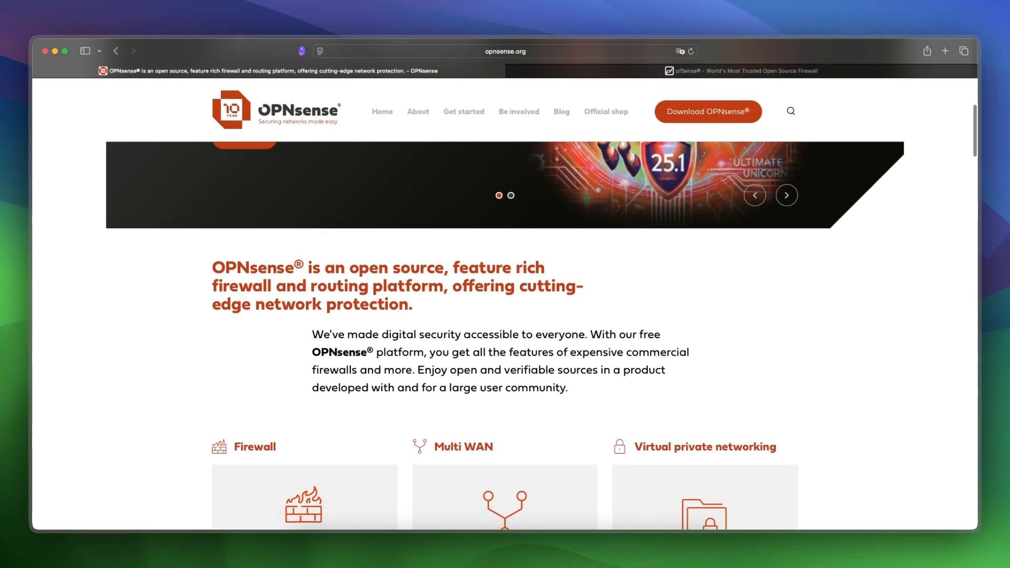
scroll("down", 3)
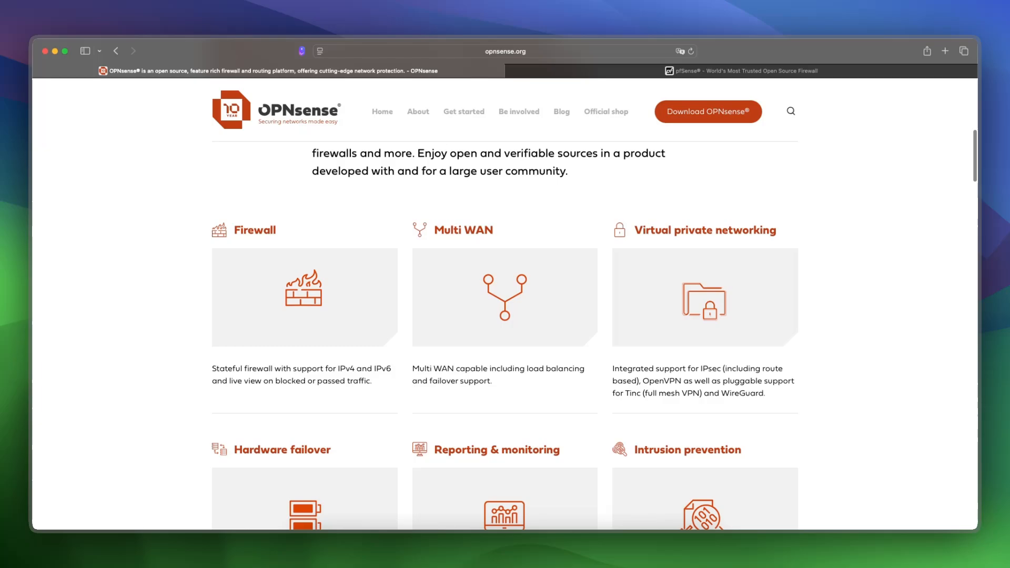
scroll("down", 3)
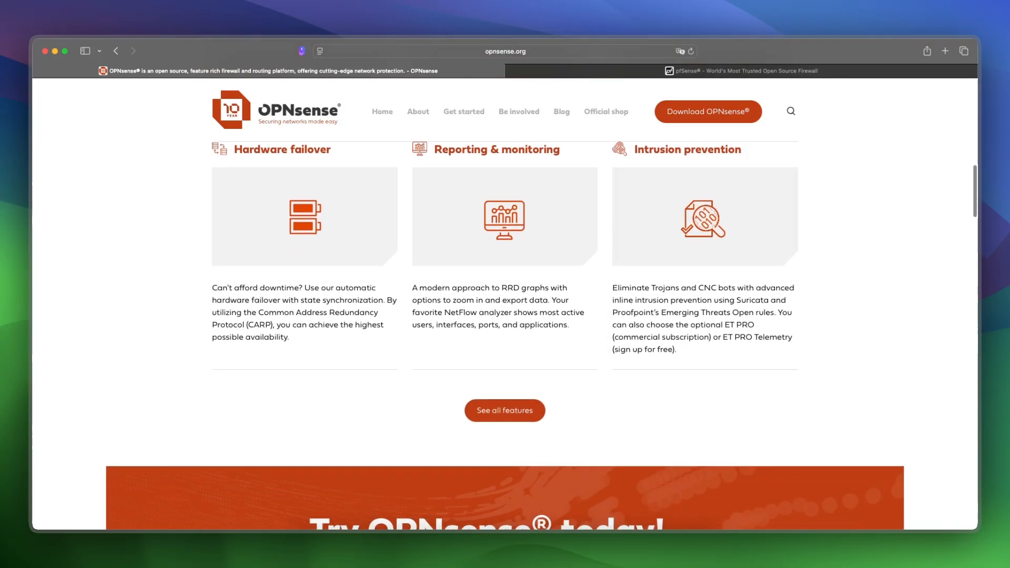
scroll("down", 3)
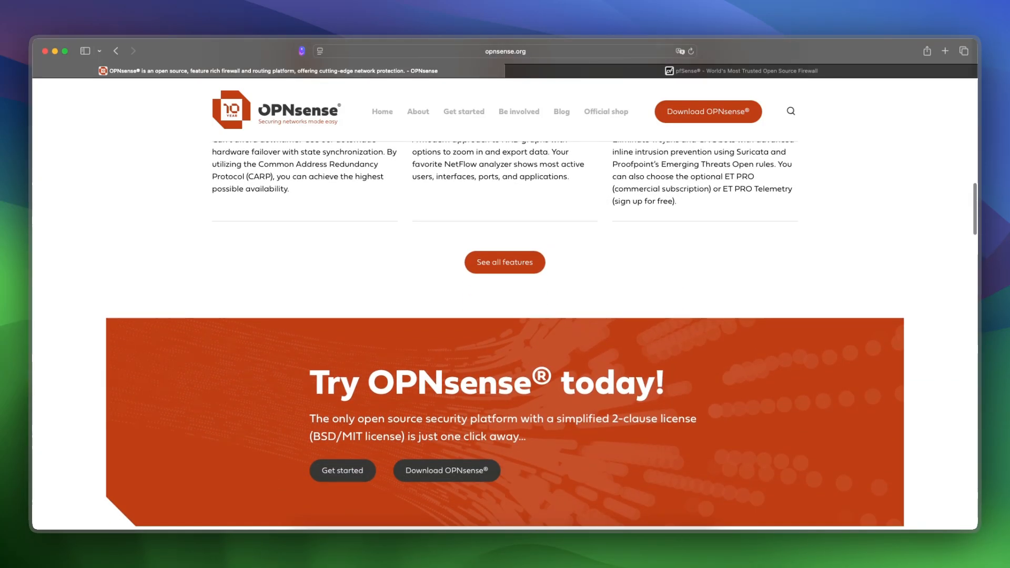
scroll("down", 3)
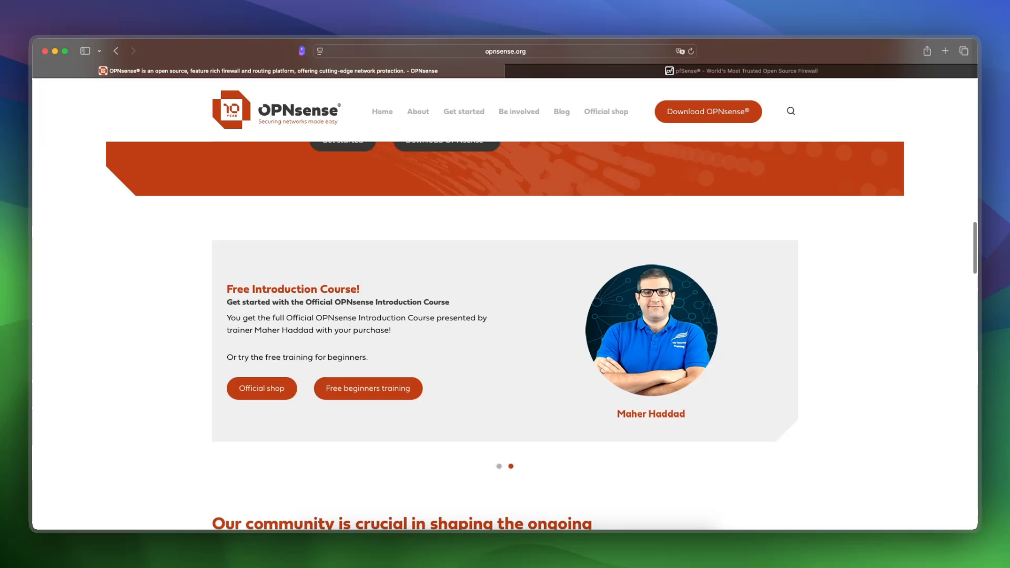
scroll("down", 3)
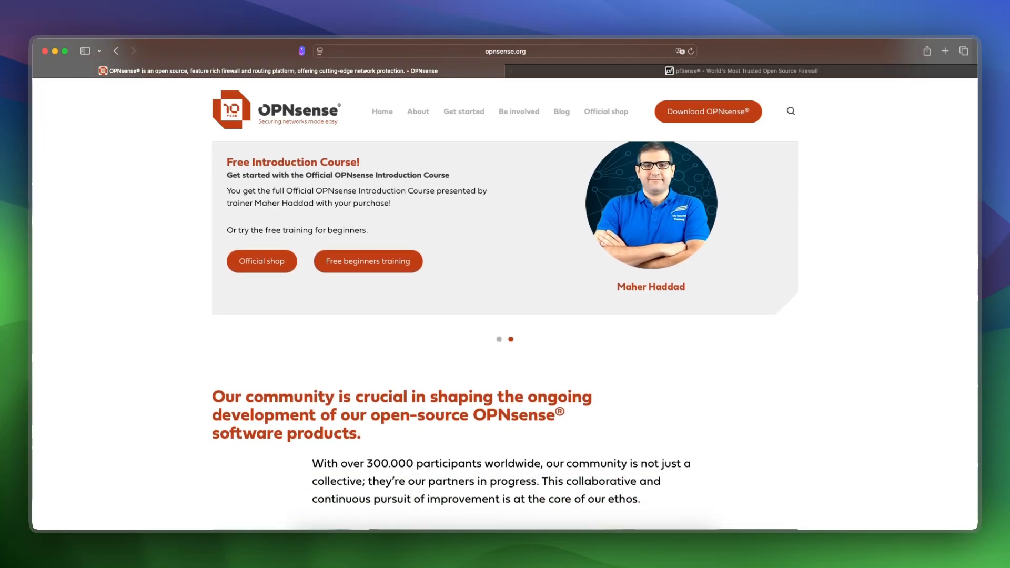
Switch to the pfSense tab and scroll through Virtual Appliances, Solutions, Support, Services and Training
left_click(741, 71)
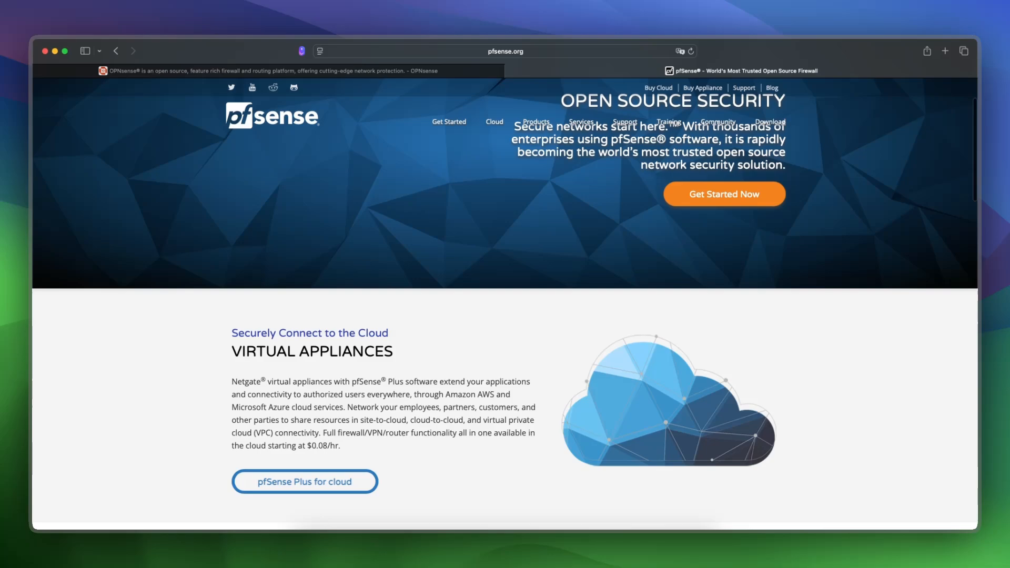
scroll("down", 3)
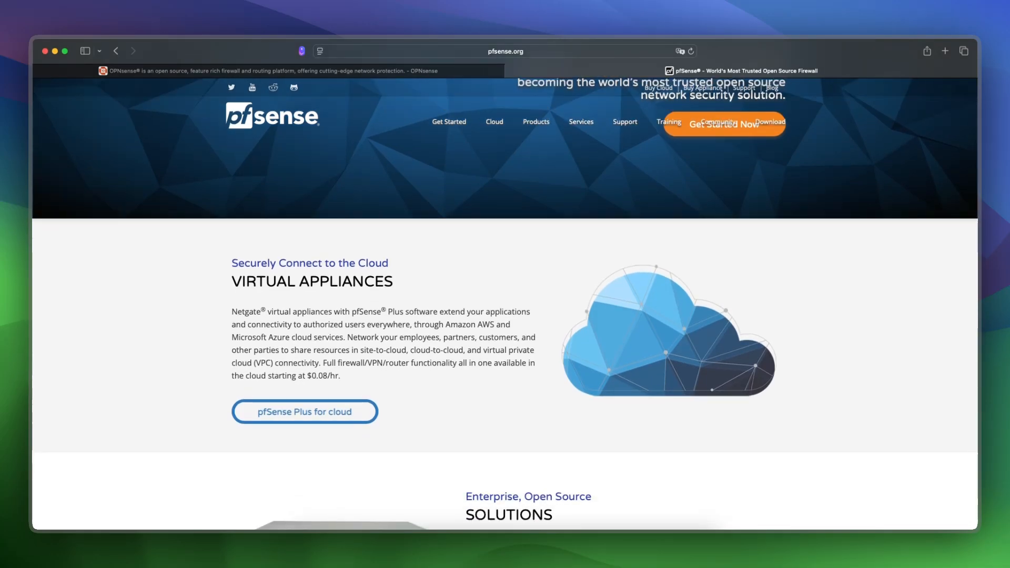
scroll("down", 3)
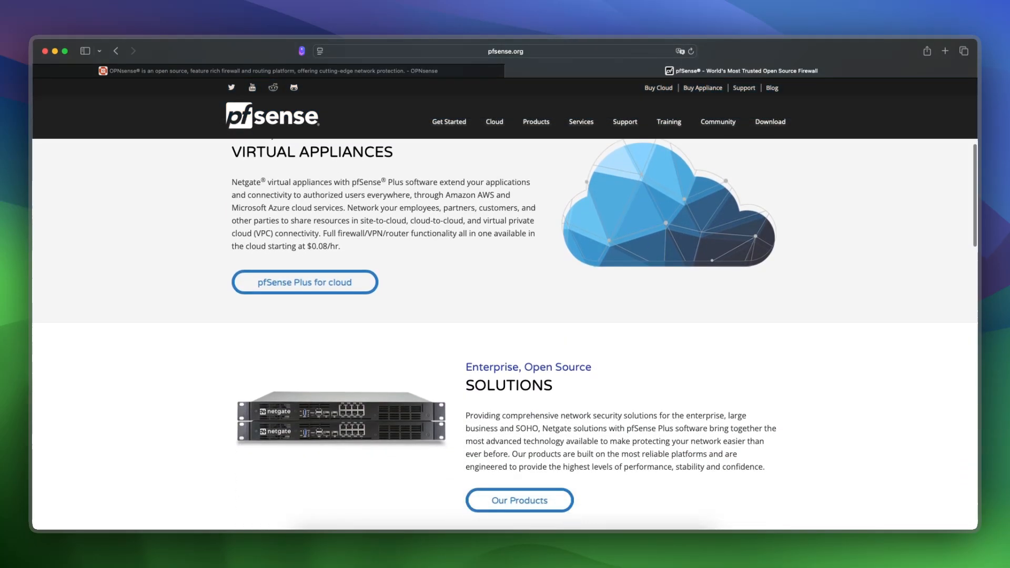
scroll("down", 3)
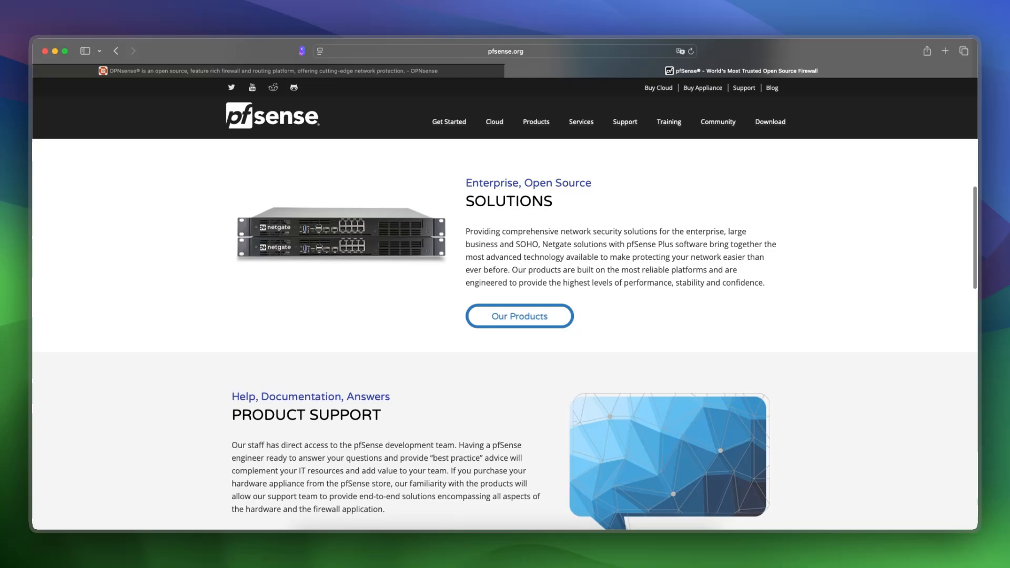
scroll("down", 3)
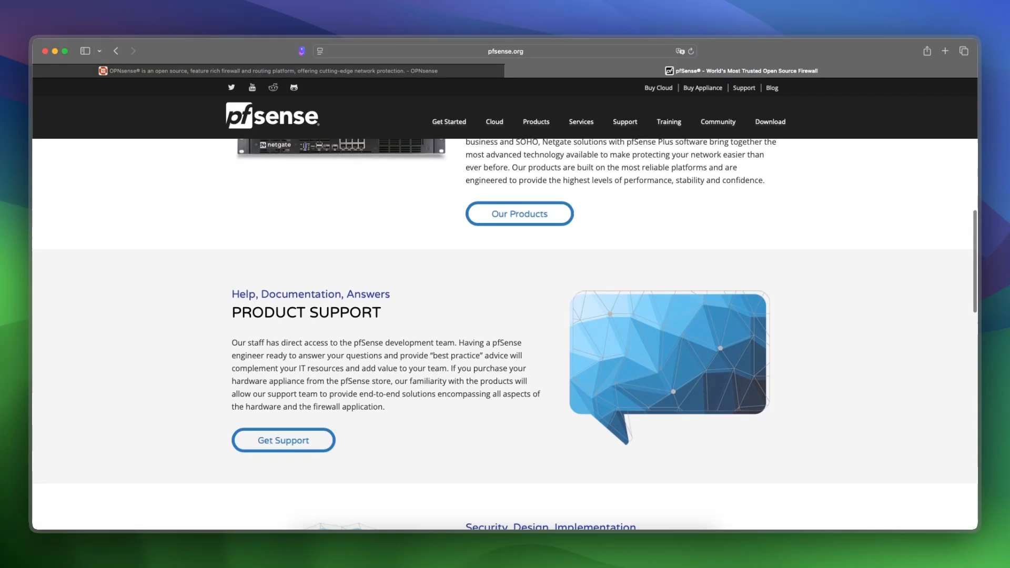
scroll("down", 3)
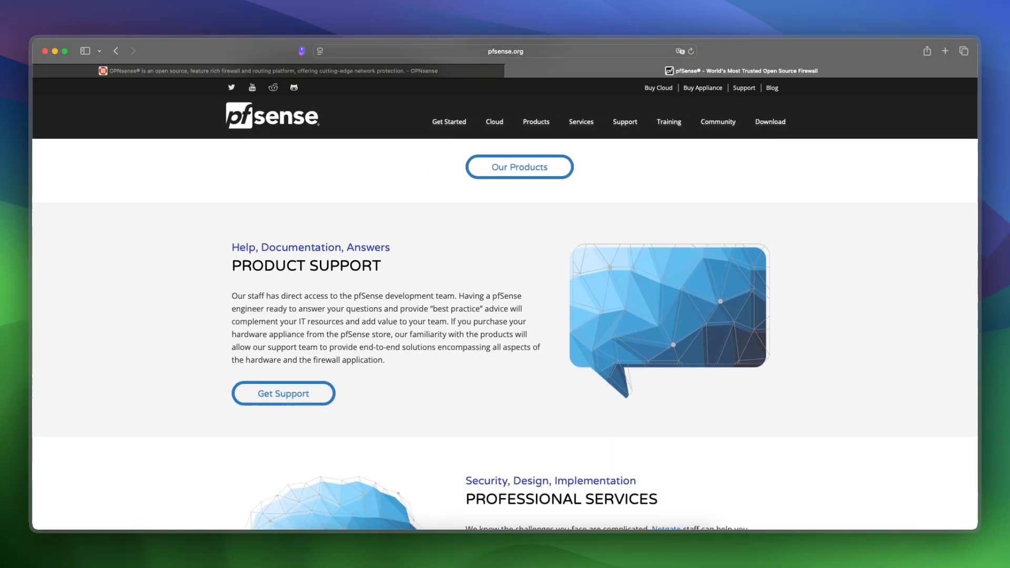
scroll("down", 3)
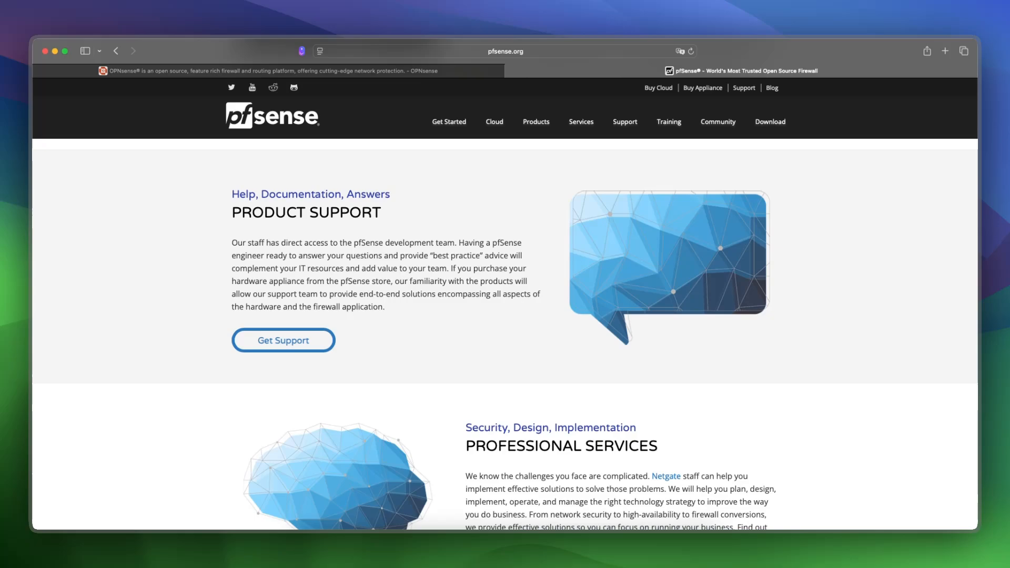
scroll("down", 3)
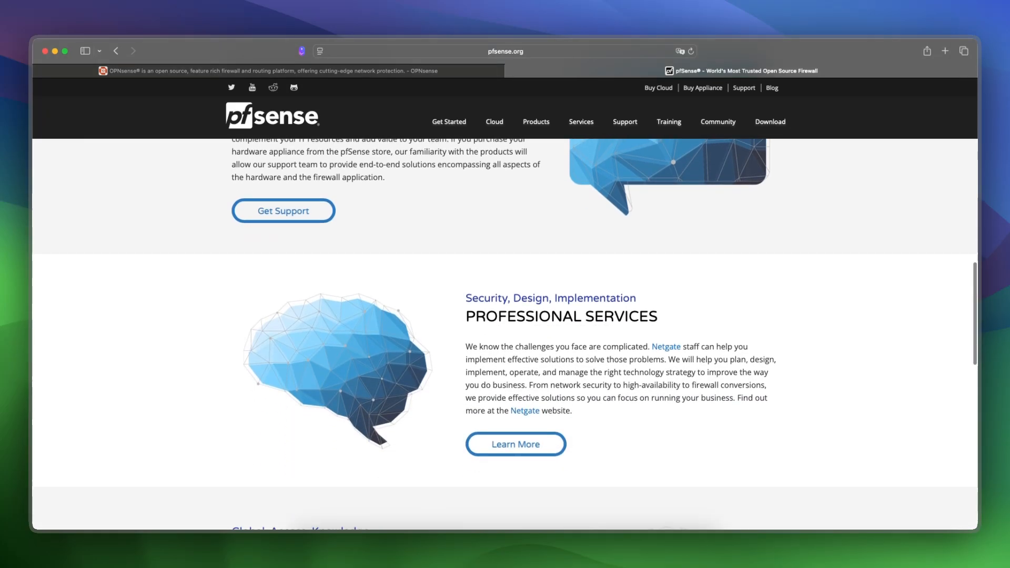
scroll("down", 3)
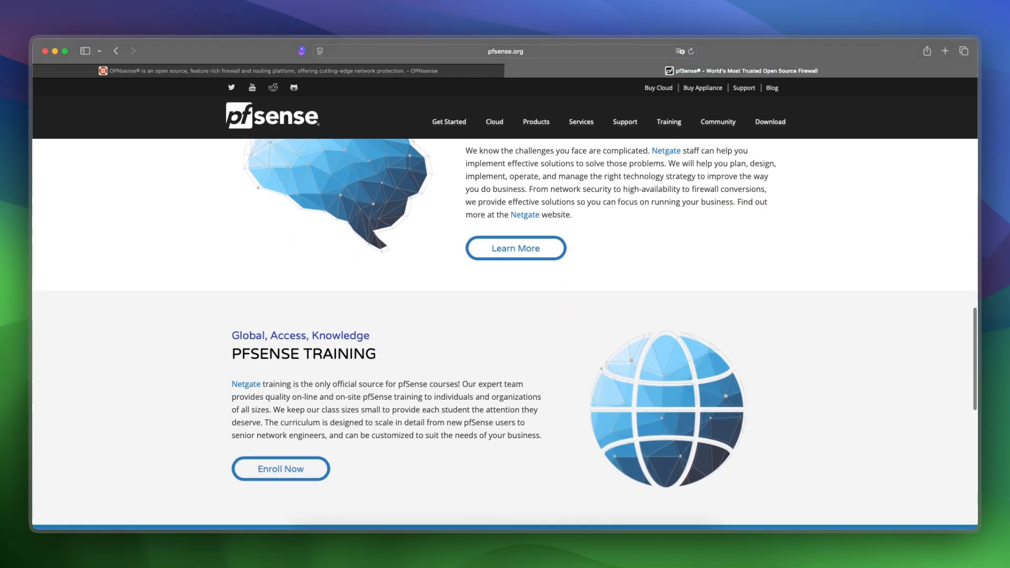
scroll("down", 3)
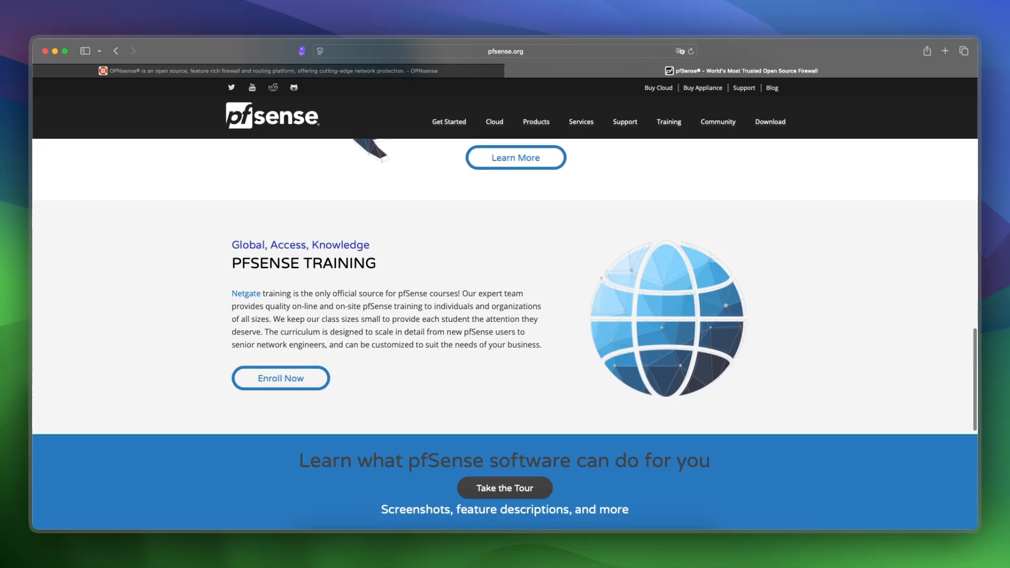
scroll("down", 3)
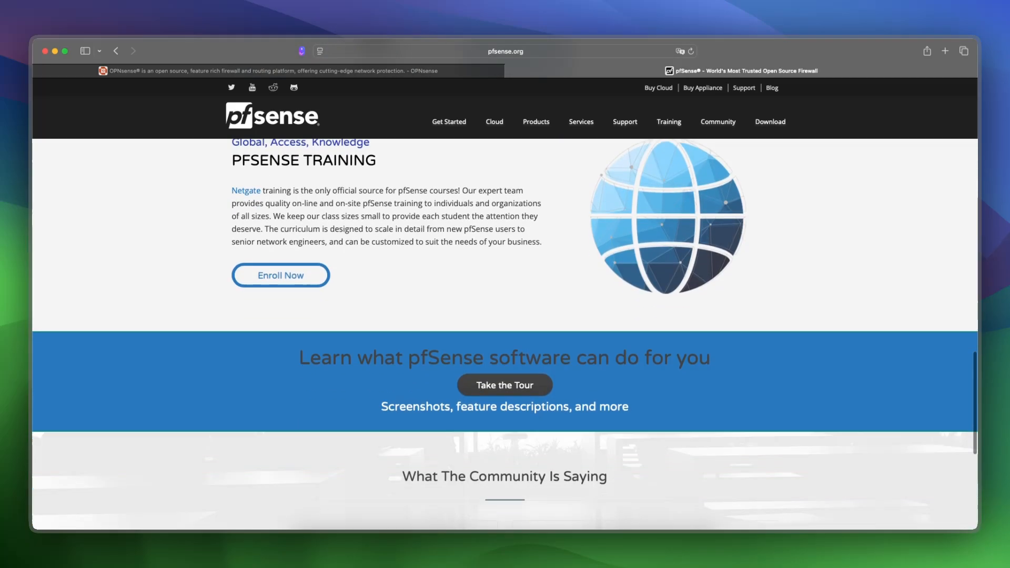
scroll("down", 3)
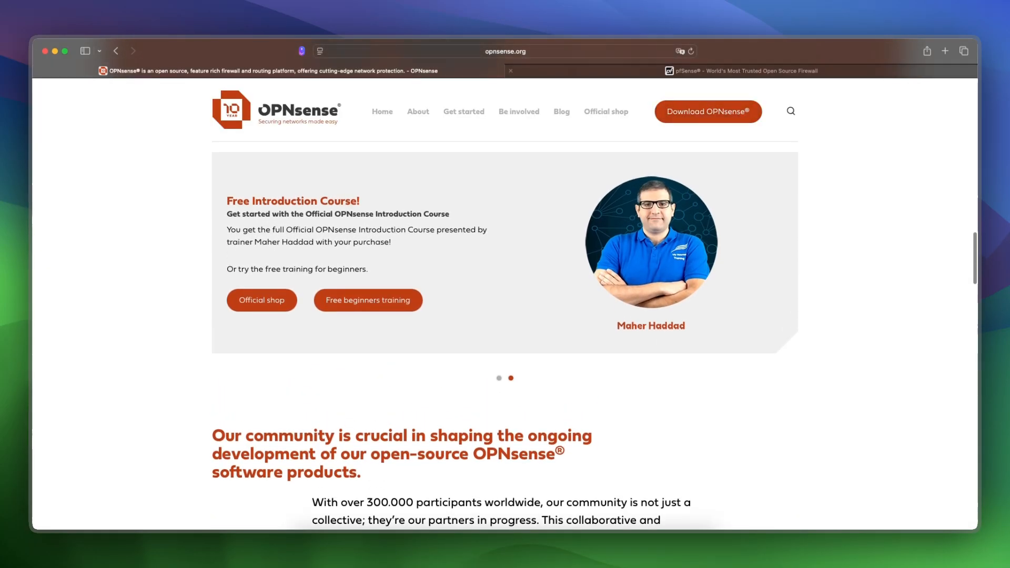
Scroll pfSense's homepage a little more, then end on OPNsense's 300,000-participant community section
left_click(740, 71)
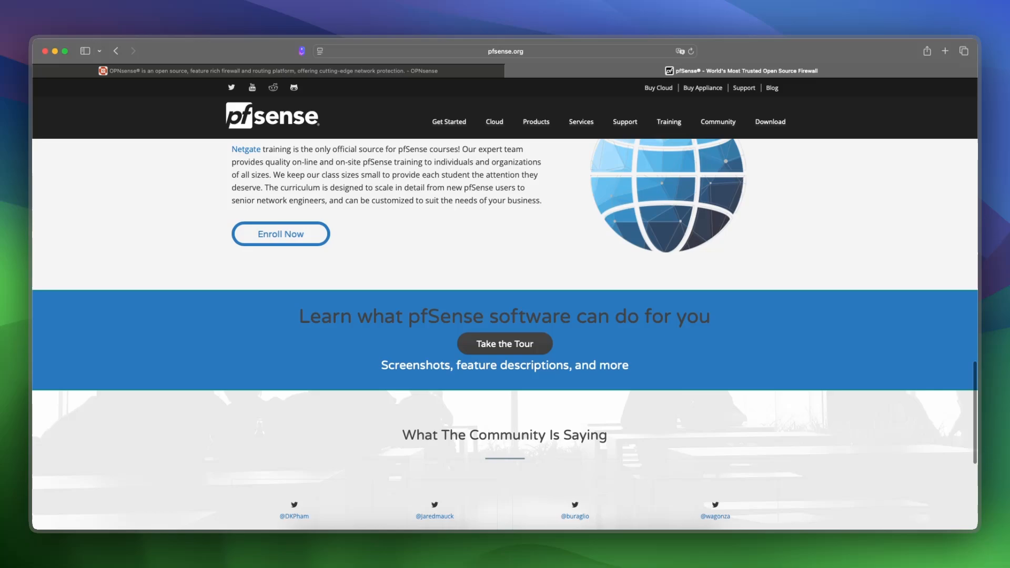
scroll("down", 3)
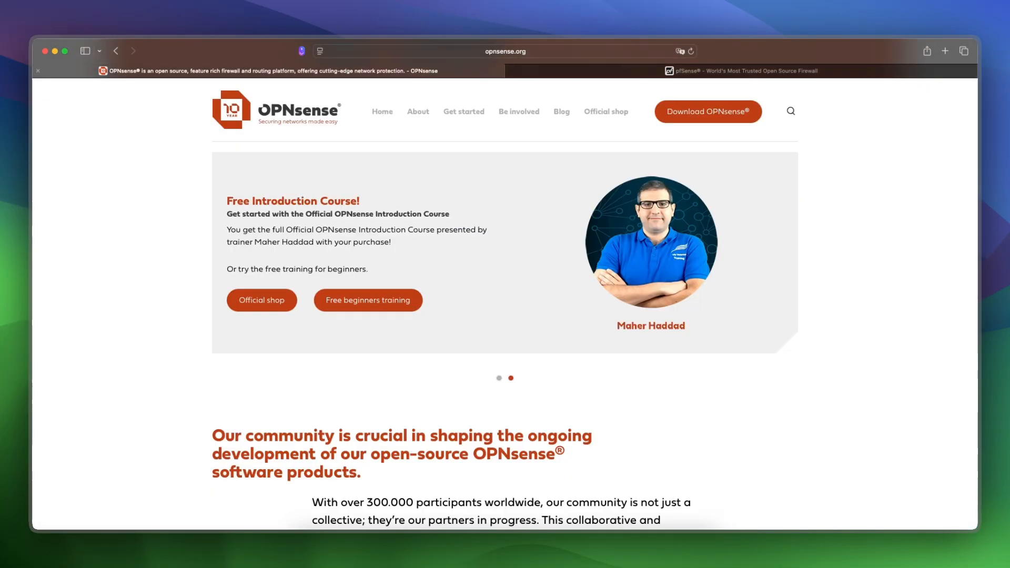
scroll("down", 3)
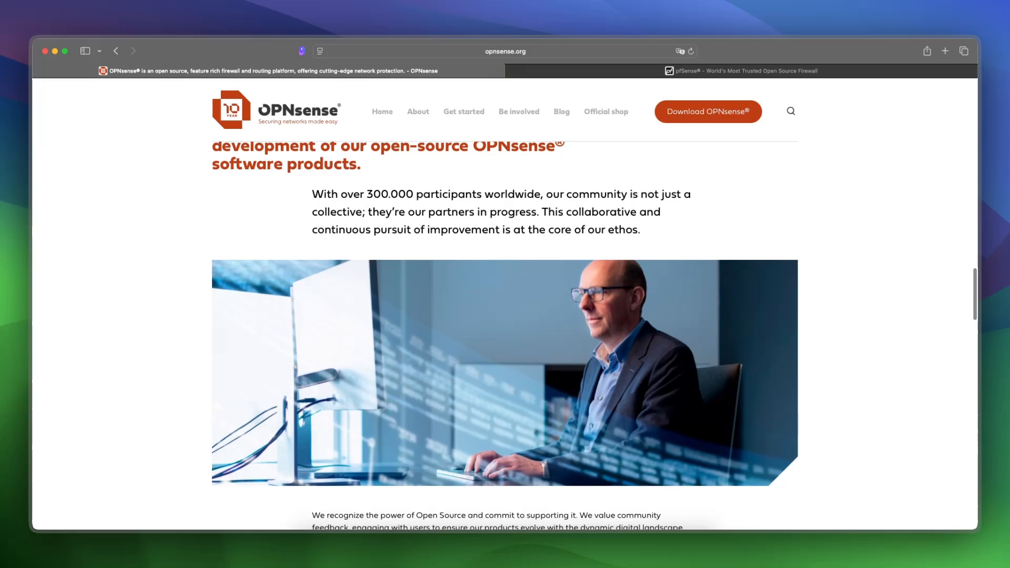
left_click(741, 71)
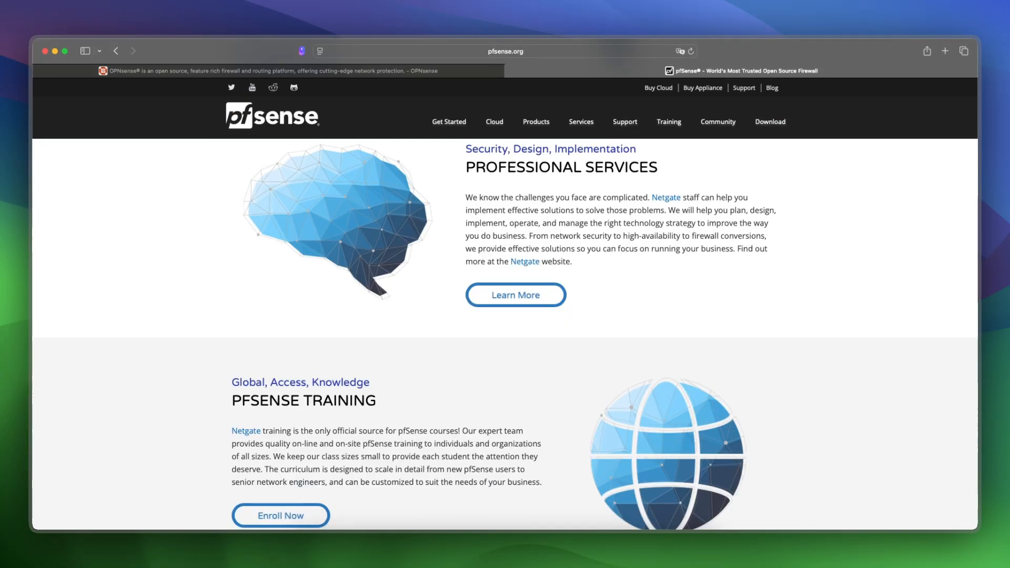
left_click(296, 71)
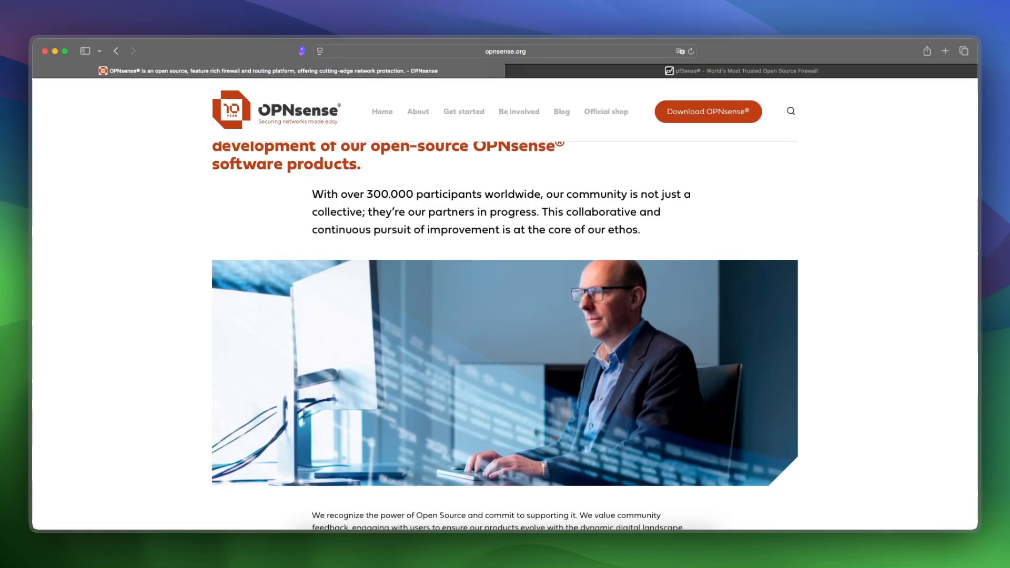